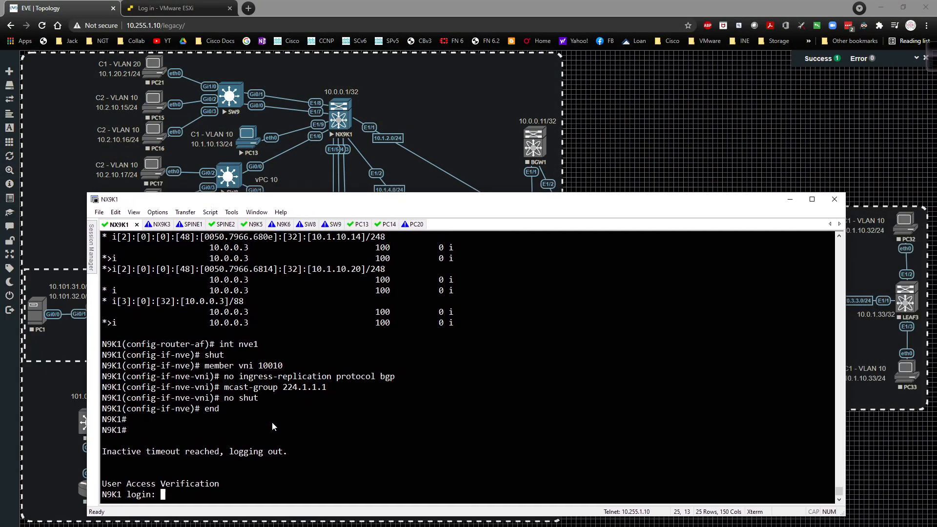
Log back into the N9K3 console as admin, then return to the N9K1 console prompt
left_click(149, 224)
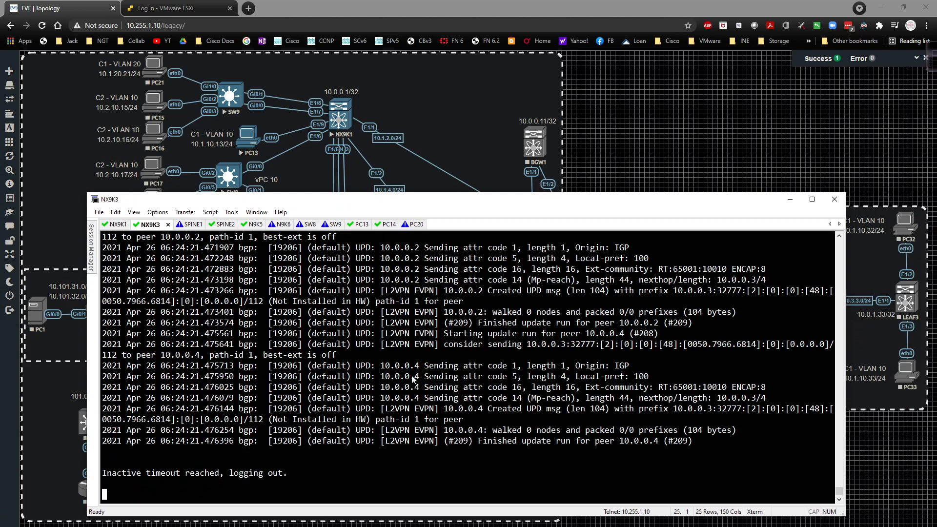
scroll("down", 3)
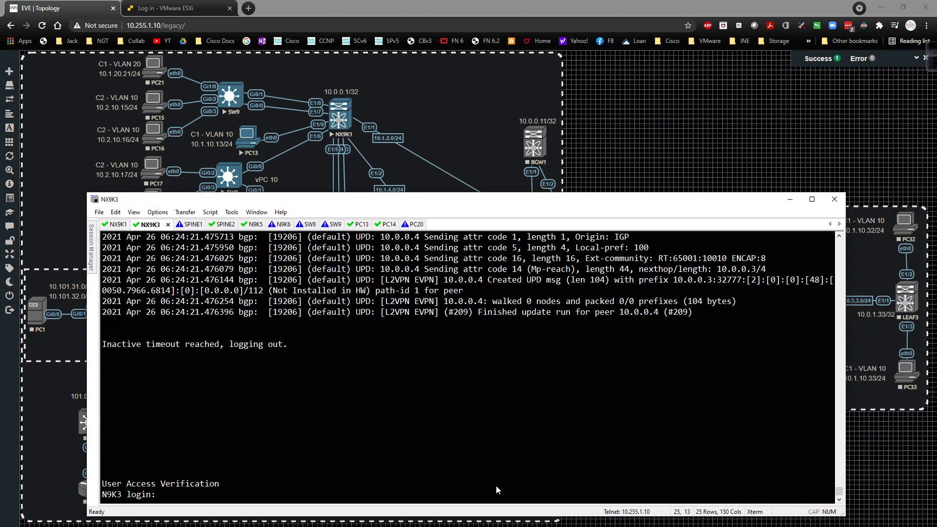
type("admin")
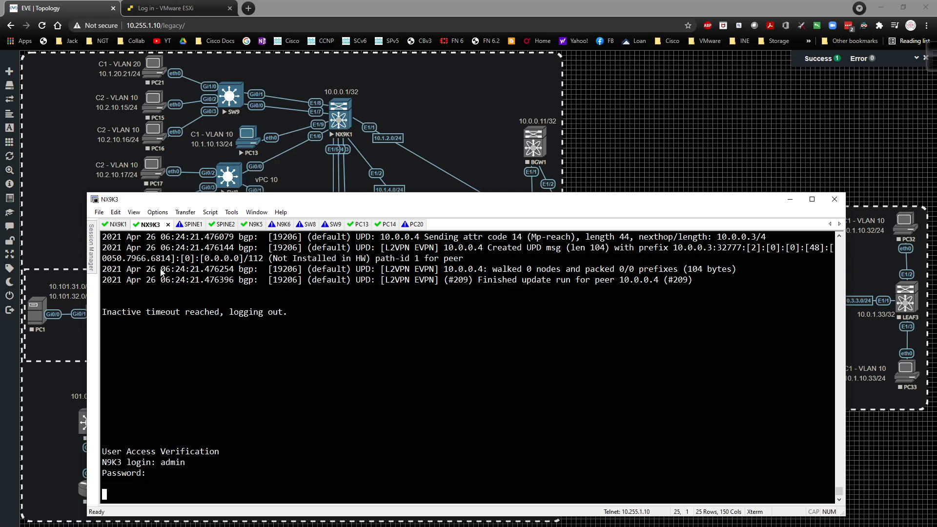
left_click(119, 224)
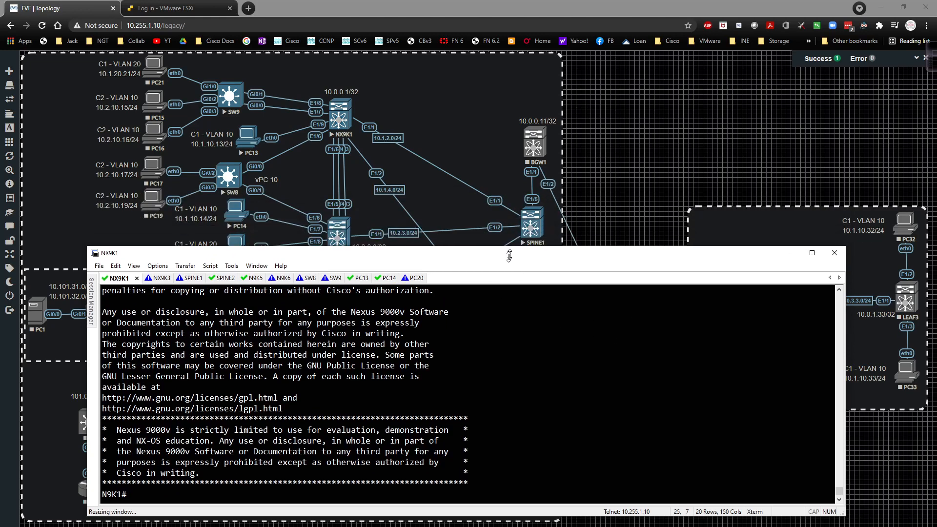
On N9K1 create VLAN 20 named VLAN20 mapped to vn-segment 10020
type("conf t")
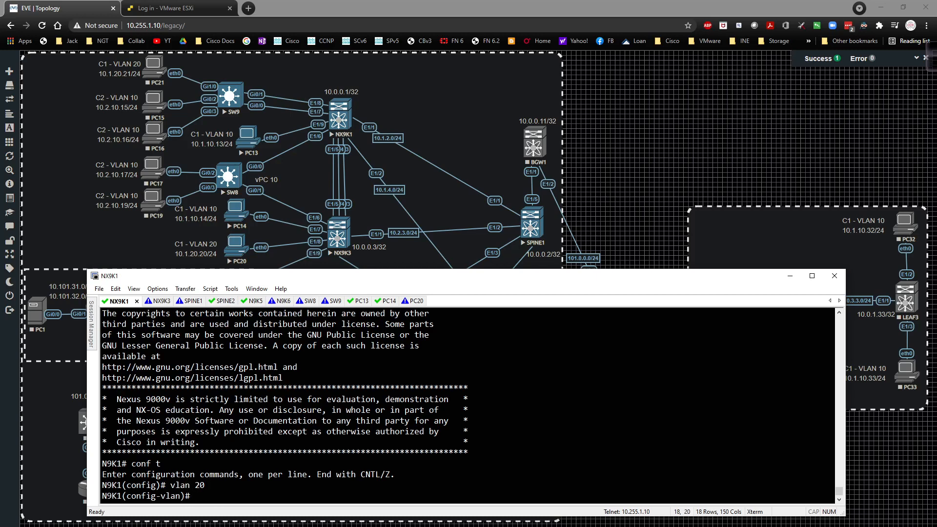
type("an")
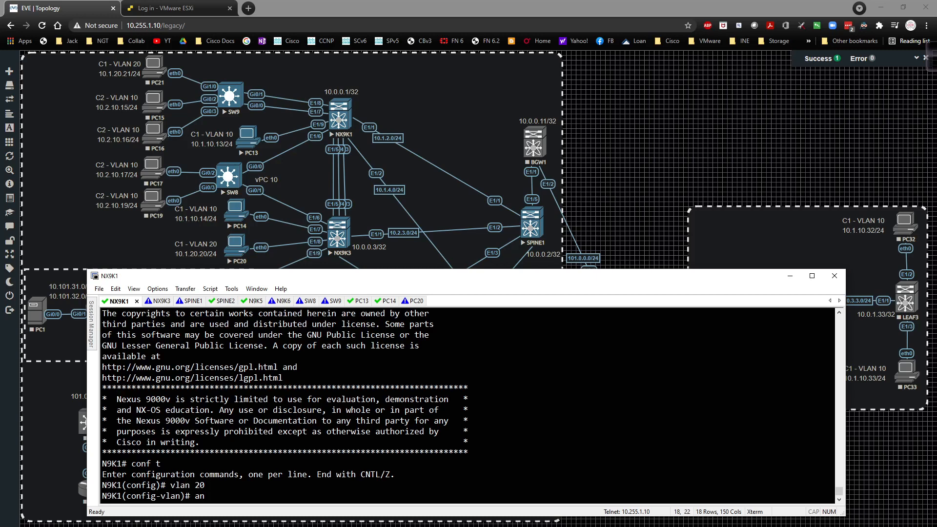
type("name VLAN20")
type("vn-segment")
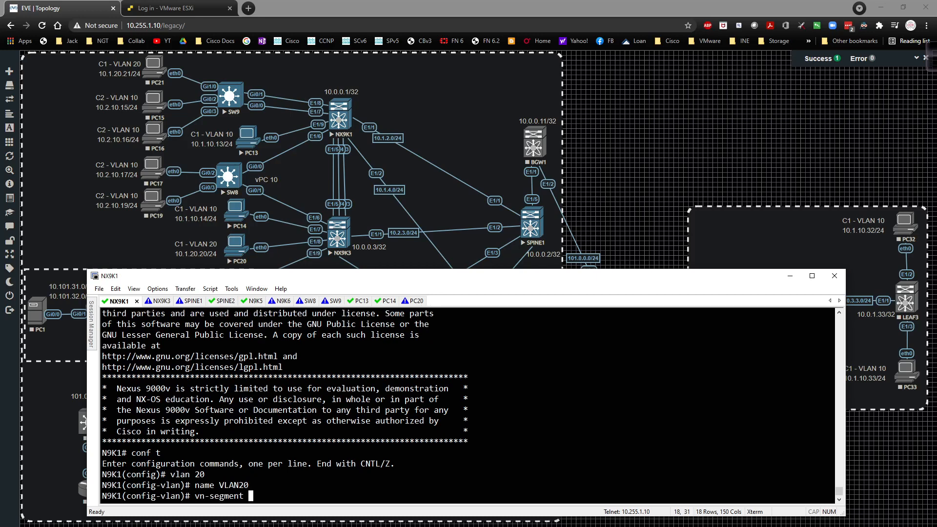
type("10020")
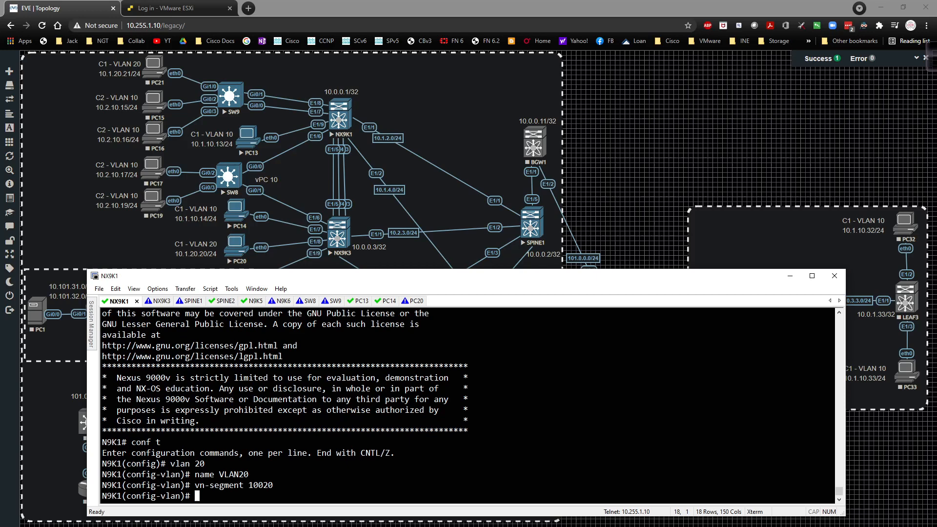
type("exit")
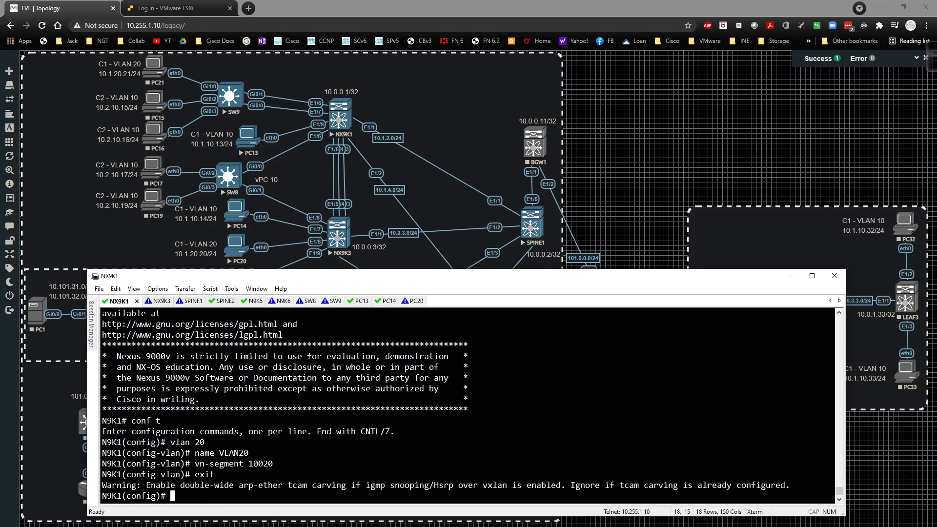
Add member VNI 10020 to nve1 with mcast-group 224.1.1.1, then move to N9K3's console
type("int nve1")
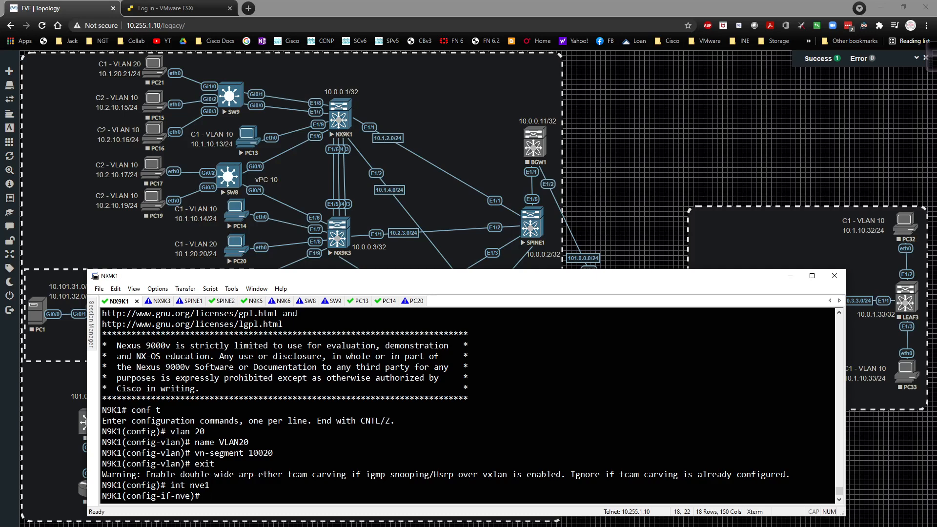
type("member vni 10020")
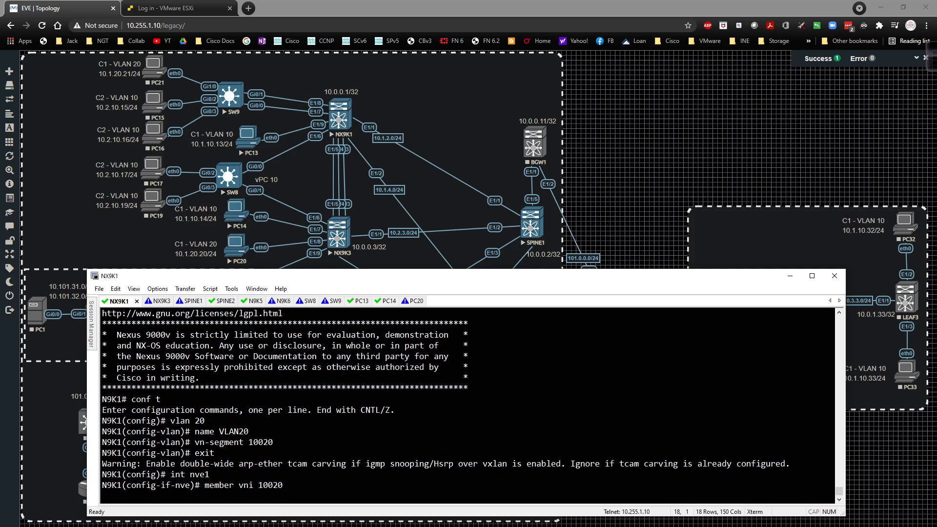
type("mcast-group 224.1.1.1")
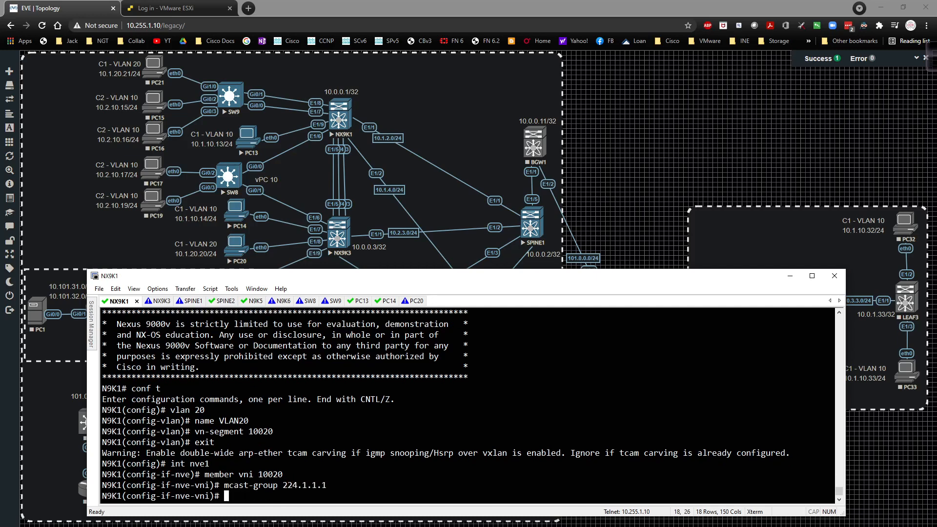
type("exit")
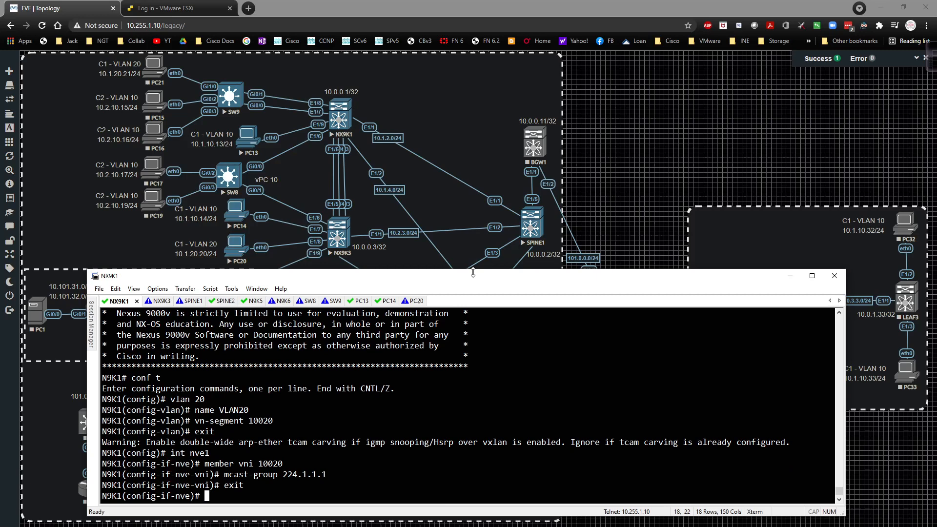
left_click(152, 301)
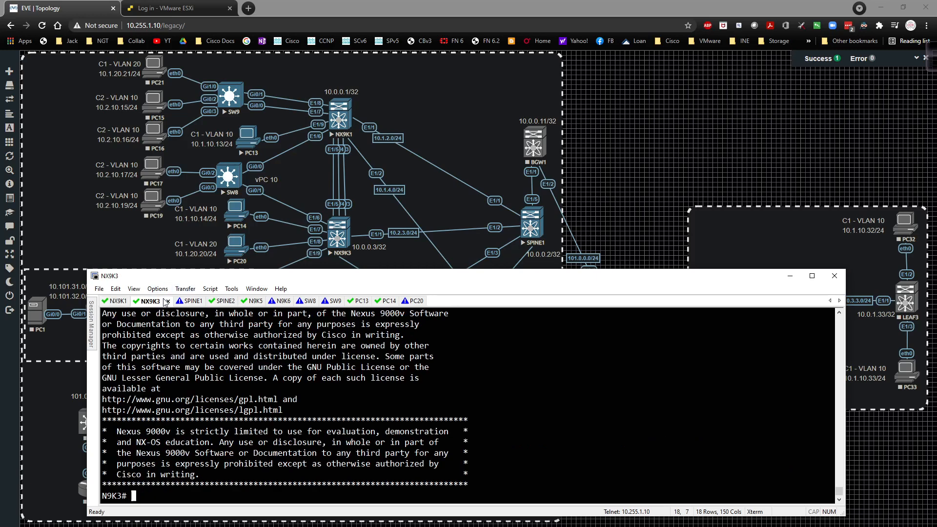
On N9K3 create VLAN 20 named VLAN20 mapped to vn-segment 10020
type("conf t")
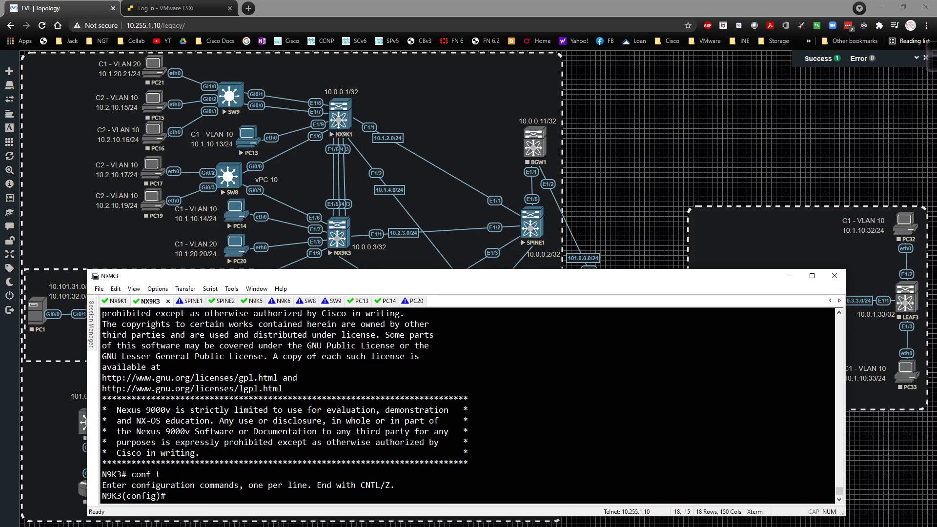
type("vlan 20")
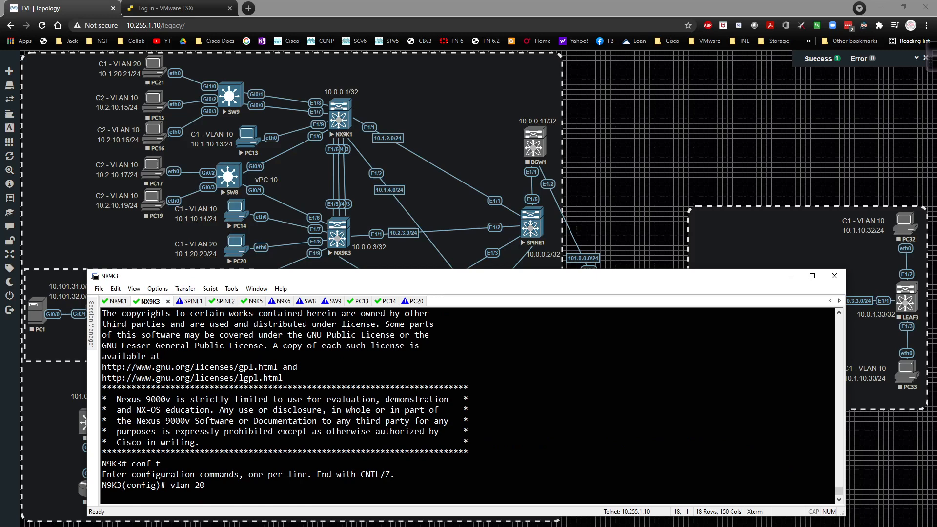
type("name VLAN")
type("vn-segment")
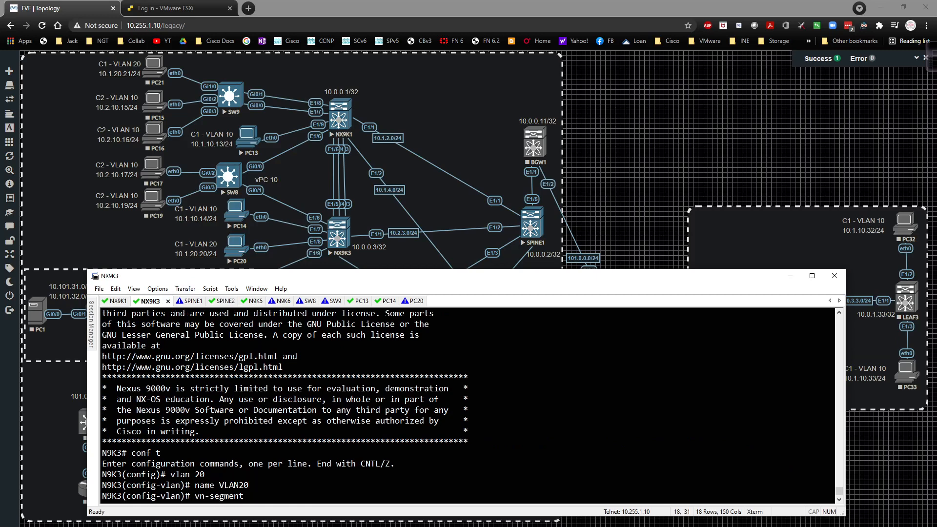
type("10020")
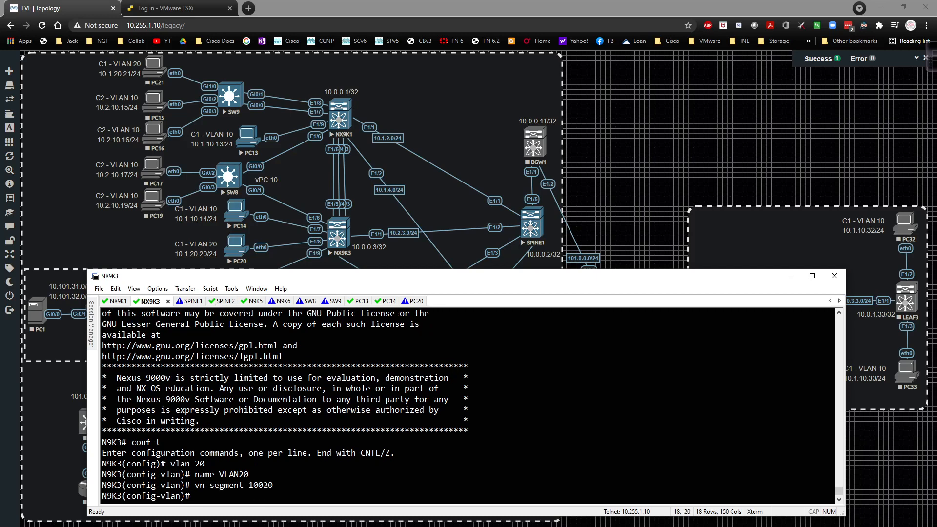
Add member VNI 10020 to N9K3's nve1 with mcast-group 224.1.1.1
type("int nv")
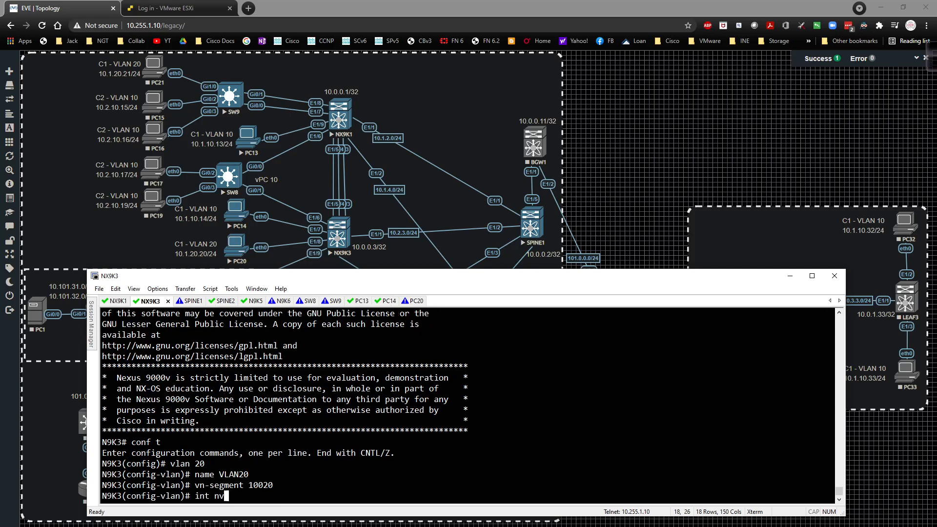
key("enter")
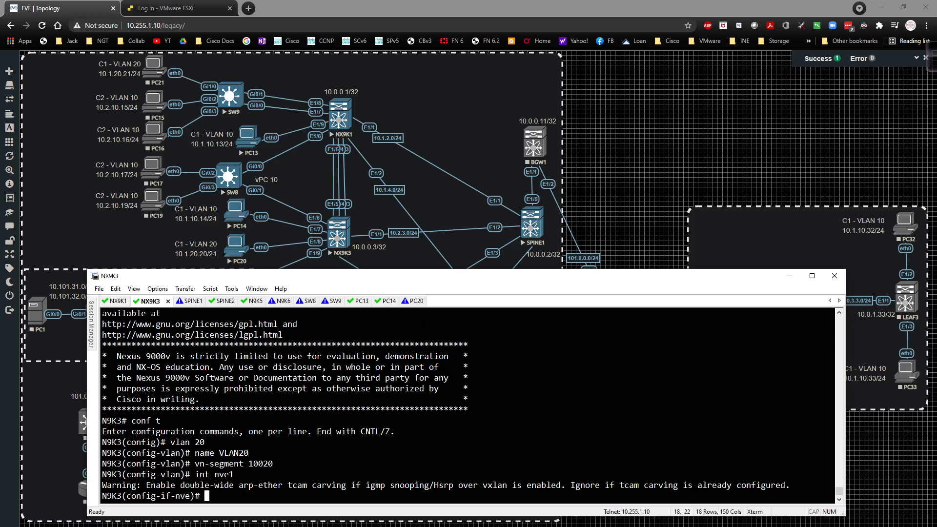
type("member vni")
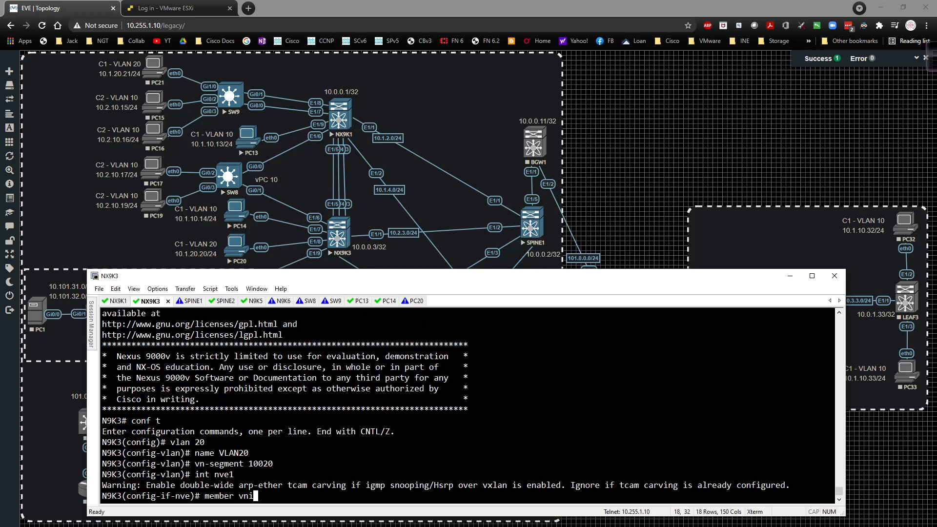
type("10020")
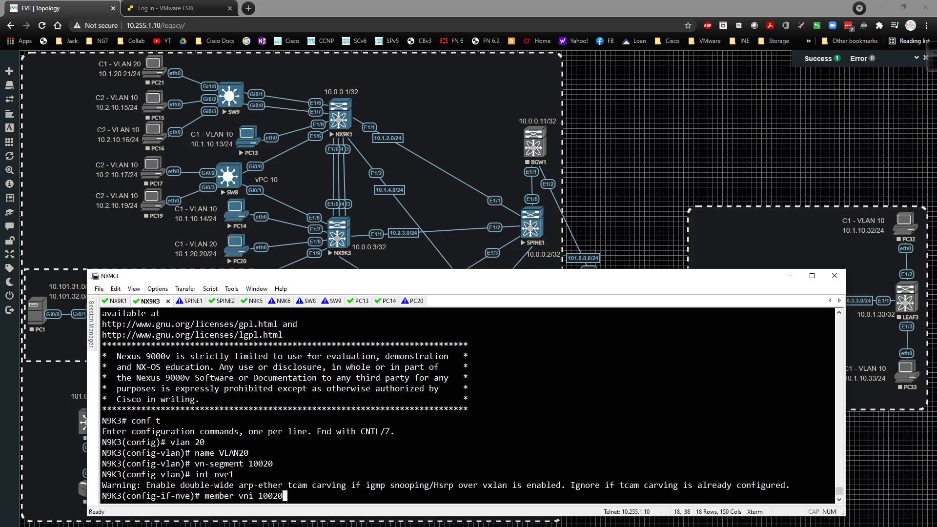
type("mcast-group 224.1.1.1")
type("end")
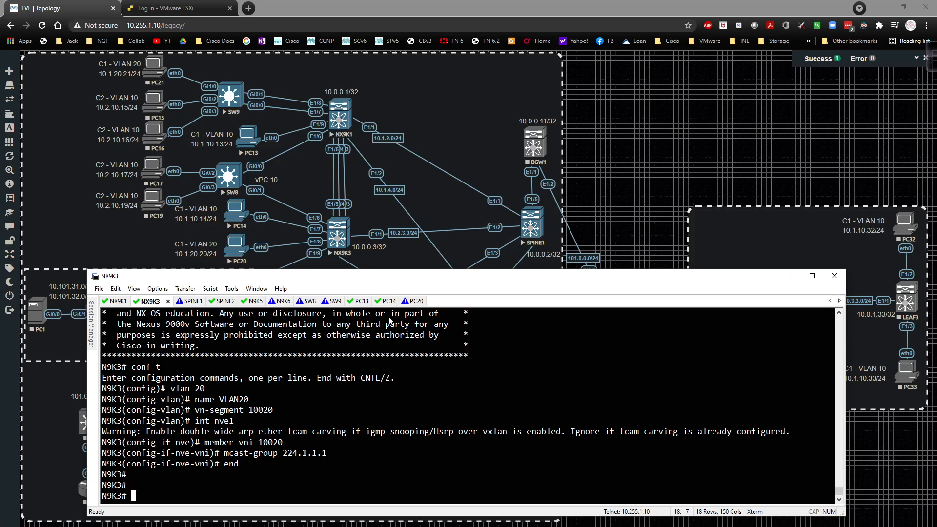
On PC20 show its IP, then assign 10.1.20.20/24 with gateway 10.1.20.254
left_click(404, 301)
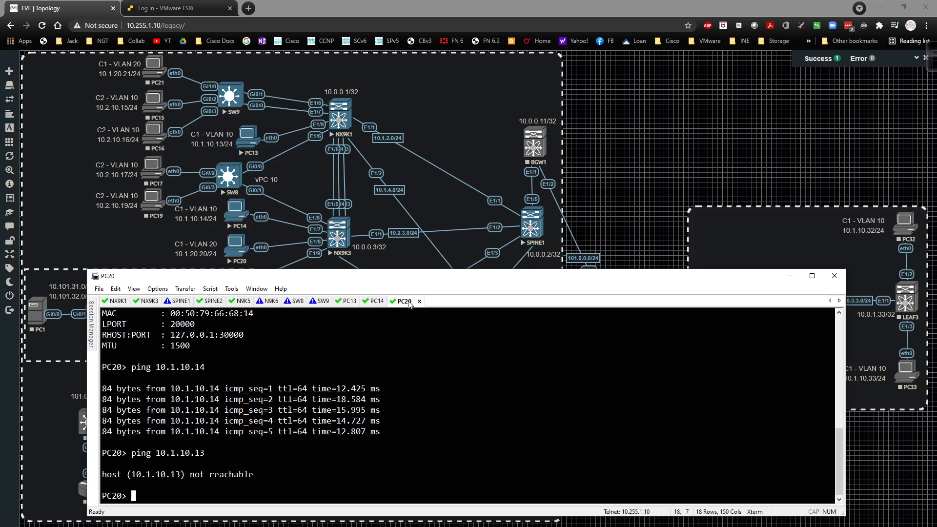
type("show ip")
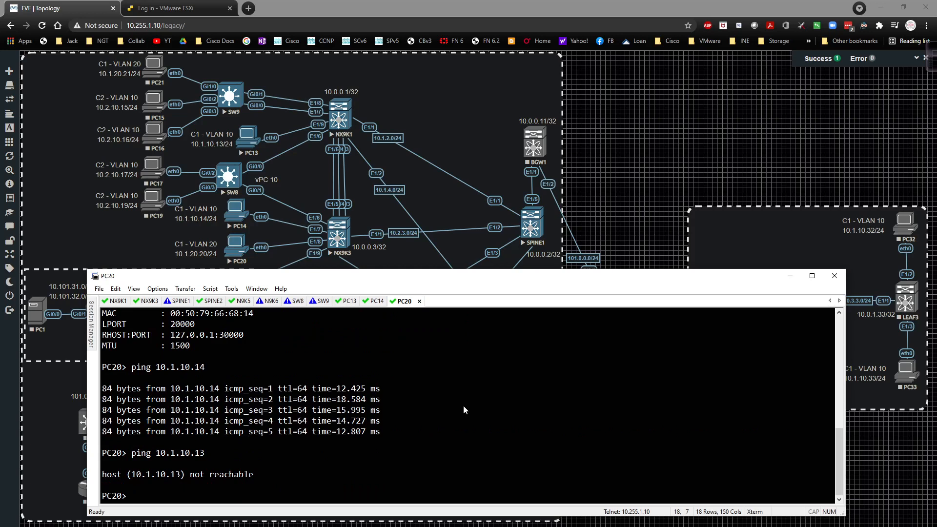
type("ip 10.1.20.20/24")
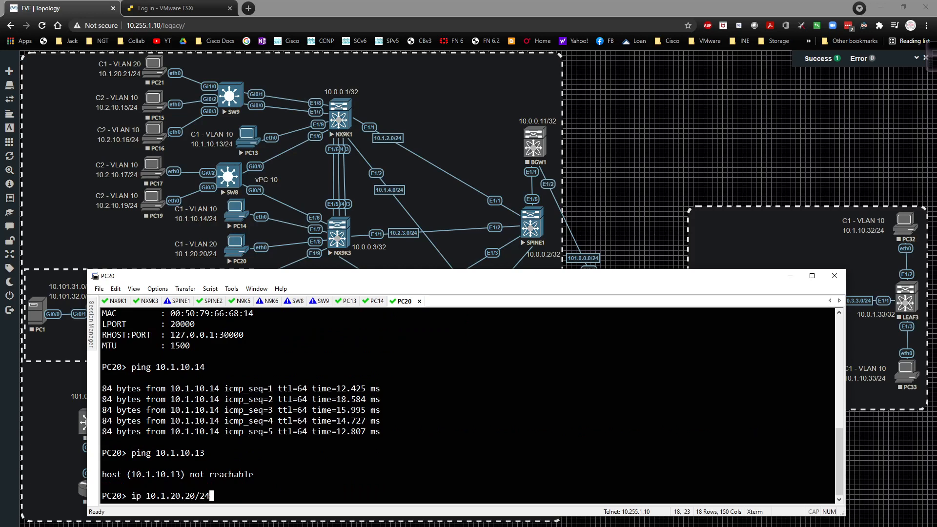
type("10.1.20")
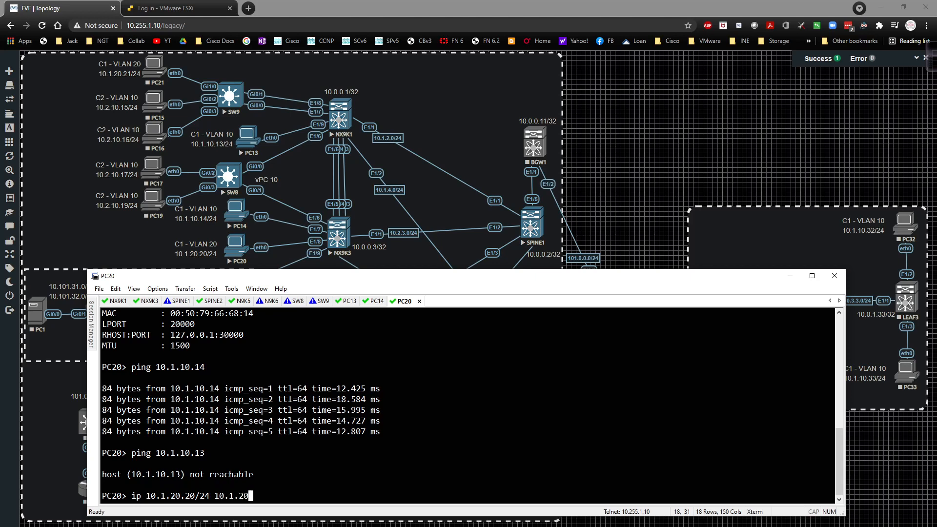
type("254/02")
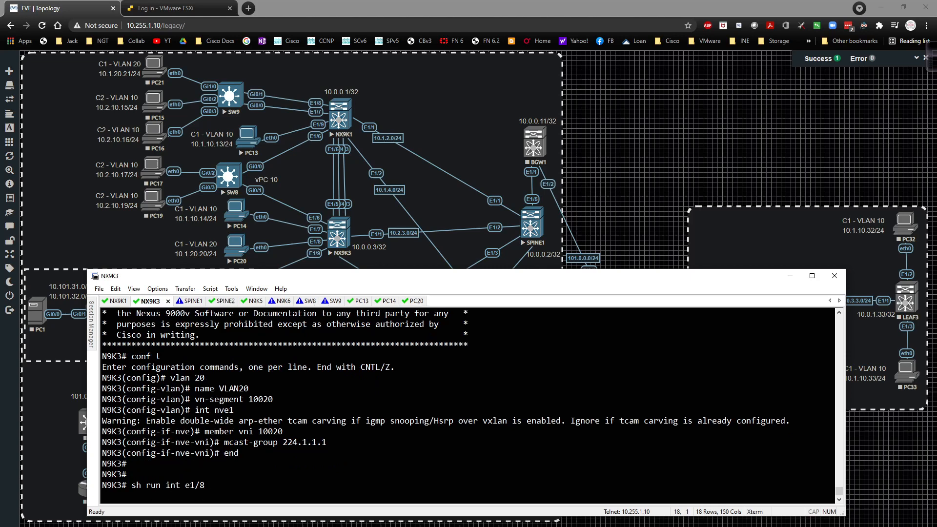
Set N9K3's Ethernet1/8 to switchport access VLAN 20 and show the l2fwder MAC table
type("conf")
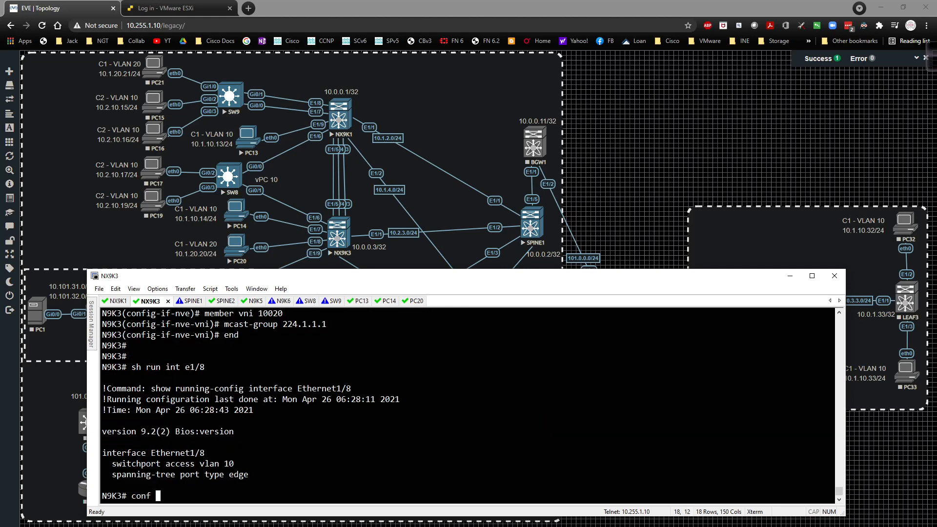
type("t")
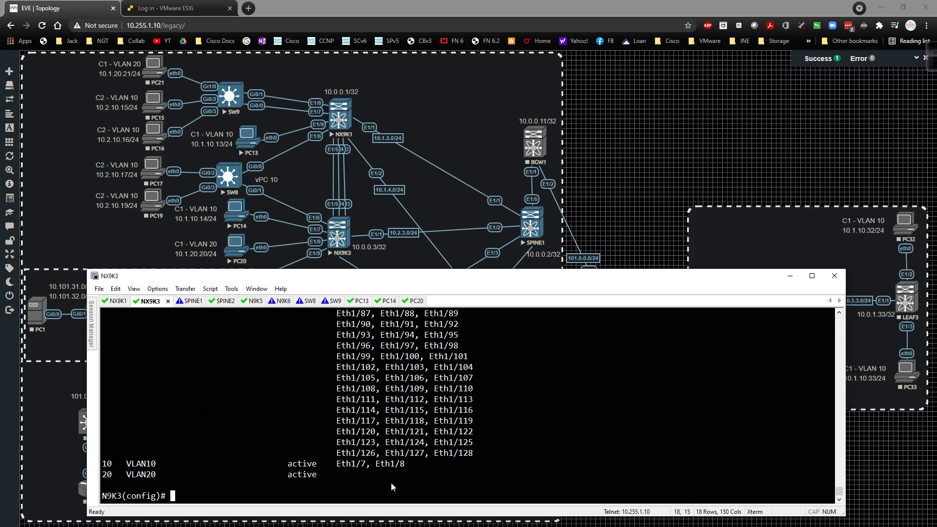
type("int e1/8")
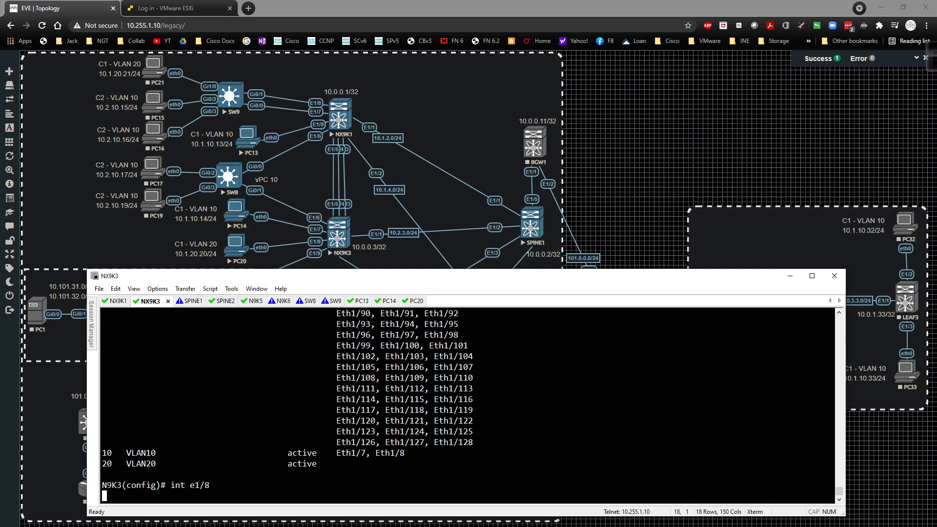
type("switchport ac vl")
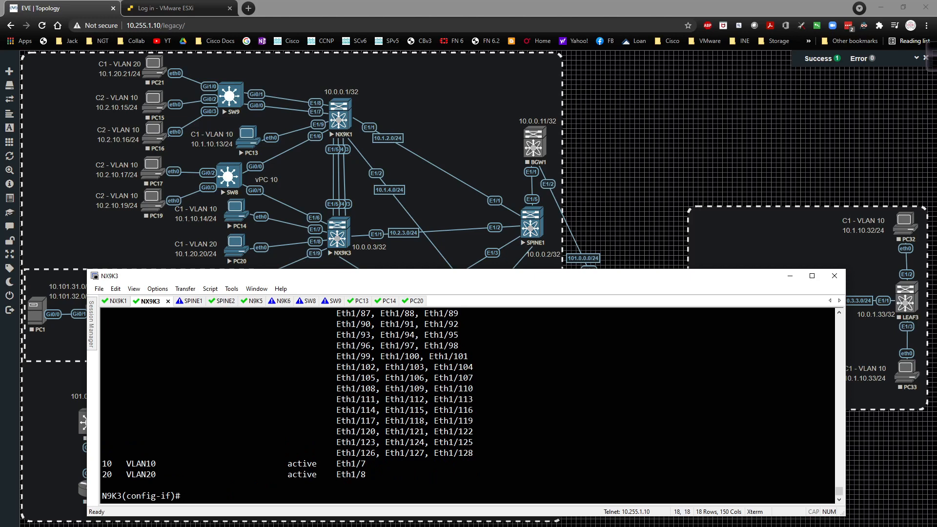
type("end")
type("show")
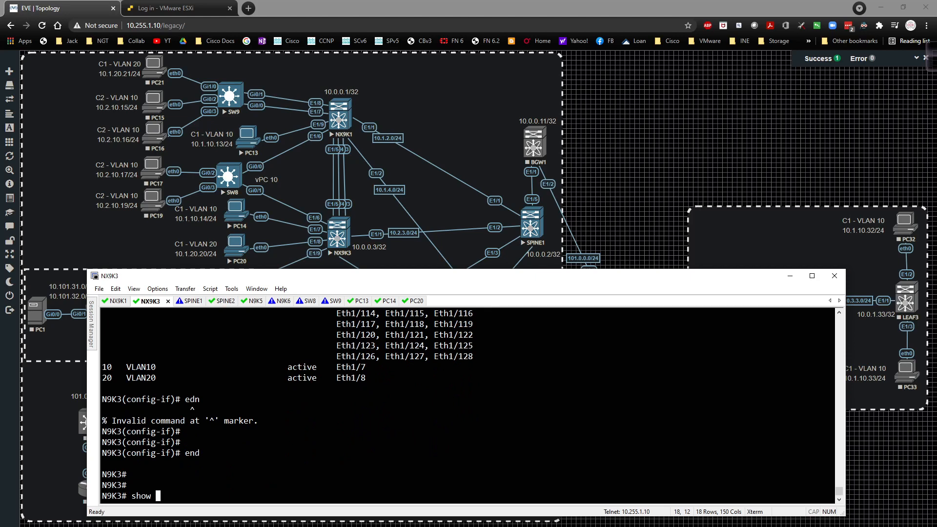
type("system internal l2fwder mac")
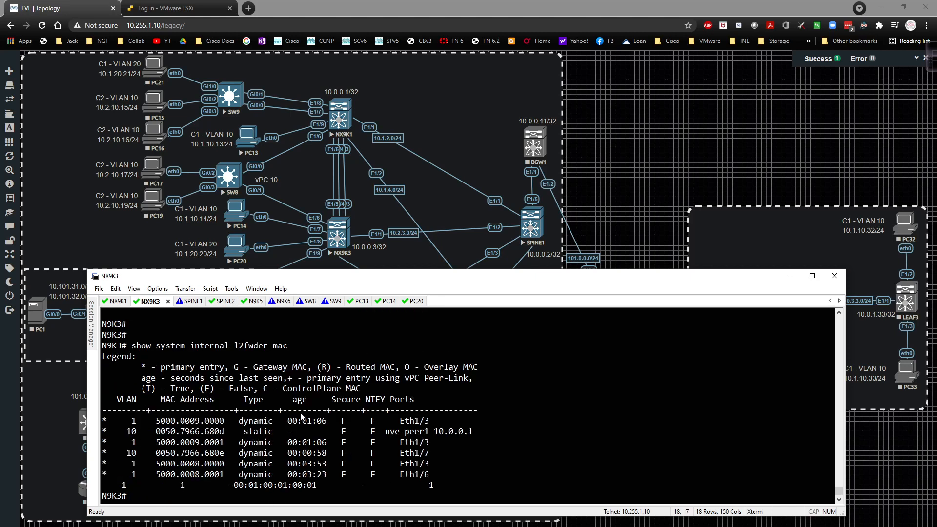
mouse_move(412, 301)
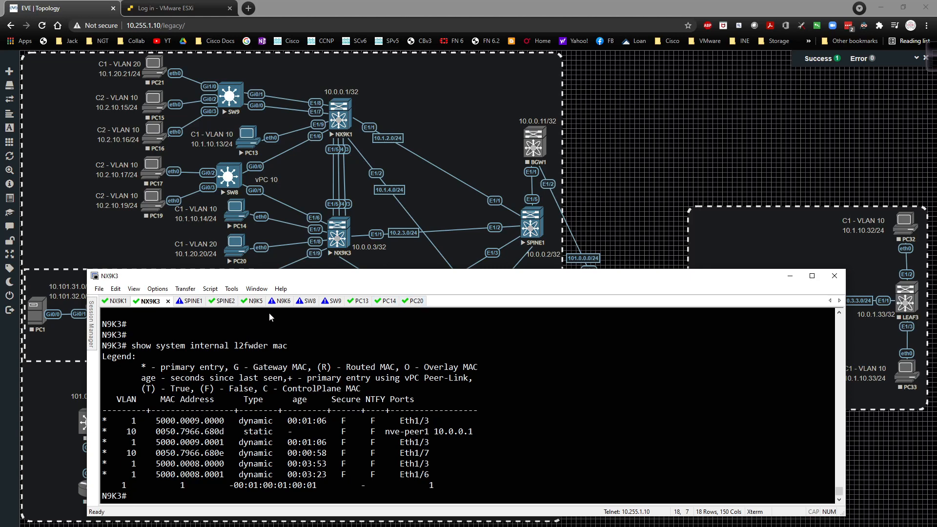
mouse_move(200, 316)
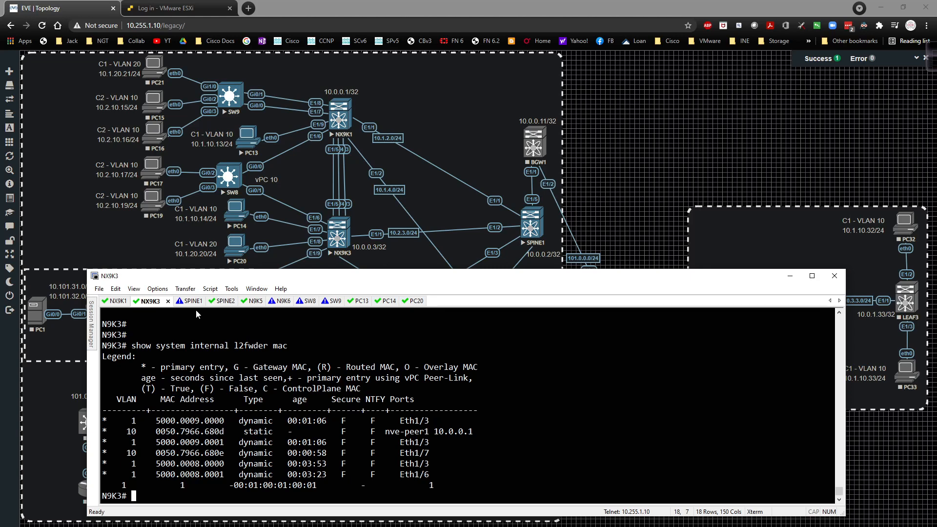
mouse_move(150, 300)
type("no shu")
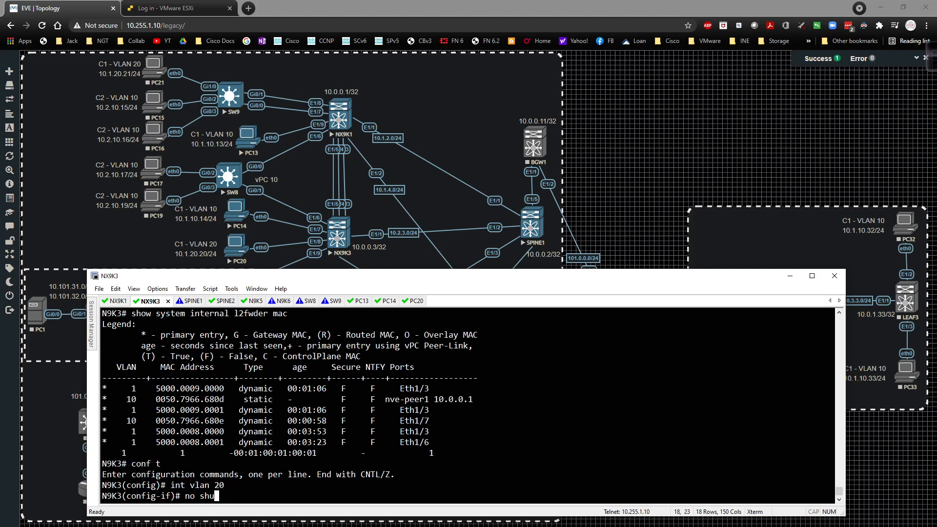
Give N9K3's interface VLAN 20 address 10.1.20.254/24 with fabric forwarding mode anycast-gateway
type("ip add")
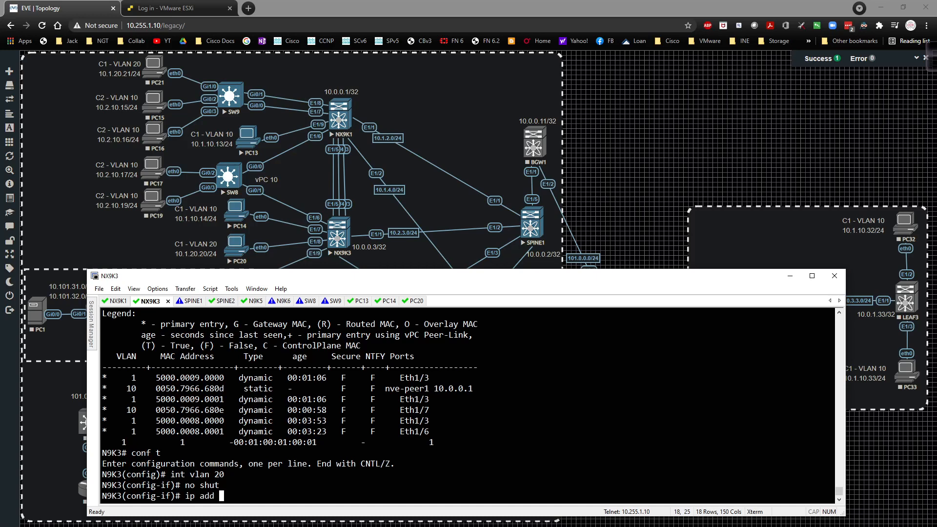
type("10.1.20.254/24")
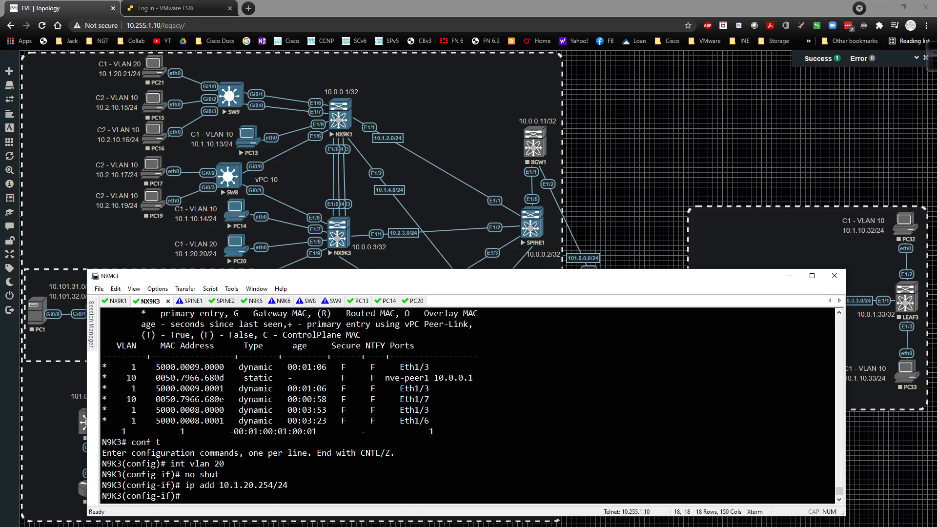
type("fabric forwarding mode")
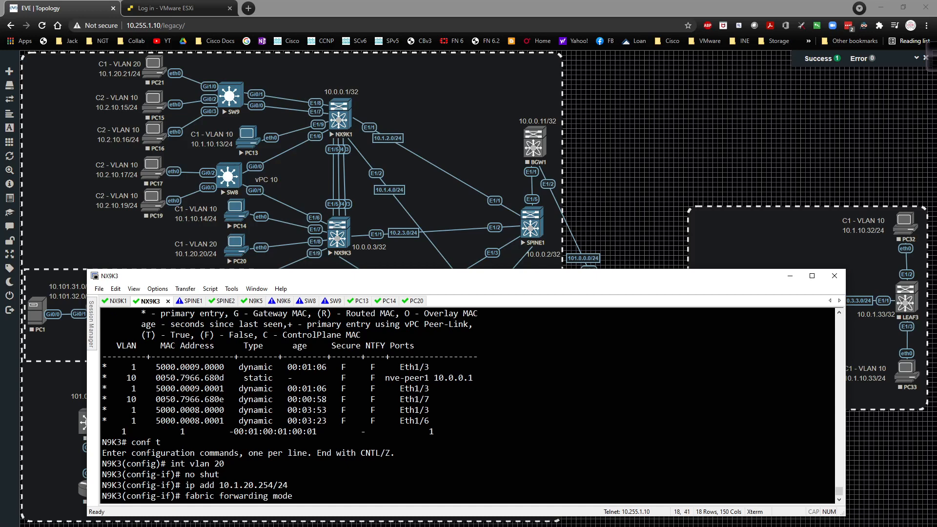
type("anycast-gateway")
type("exit")
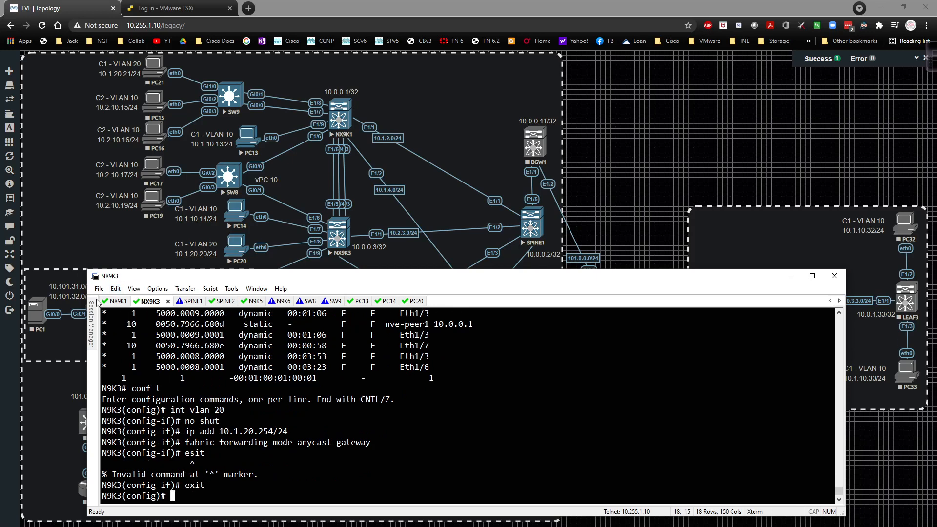
On N9K1 enable interface VLAN 20 at 10.1.20.254/24 with fabric forwarding mode anycast-gateway
left_click(115, 300)
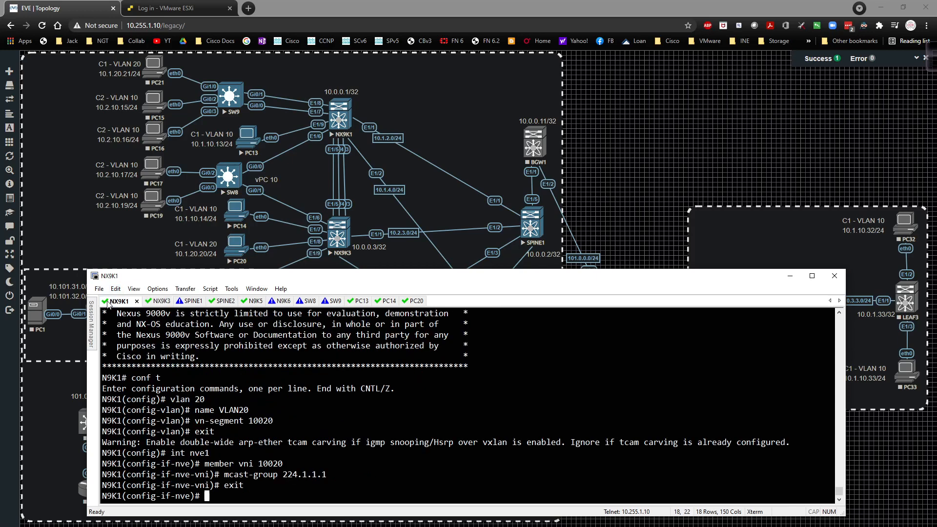
type("int vlan 20")
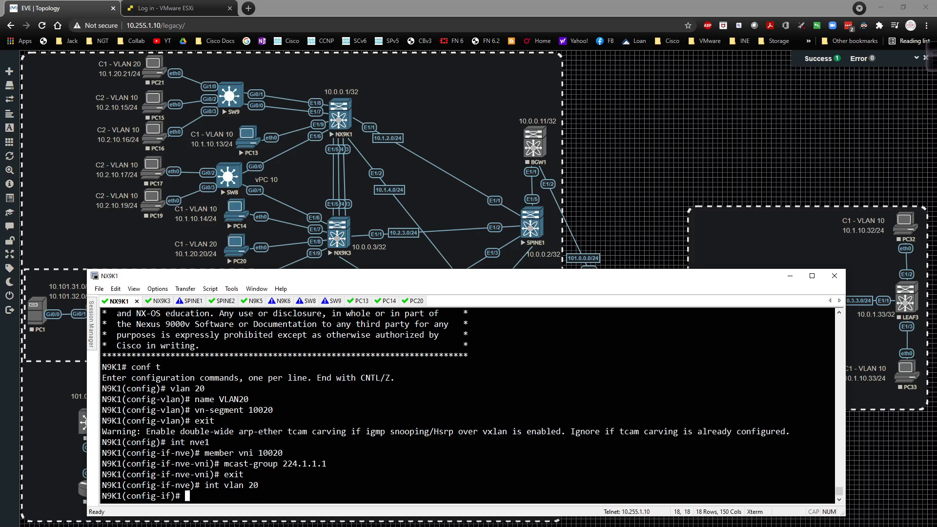
type("ip add 10.1")
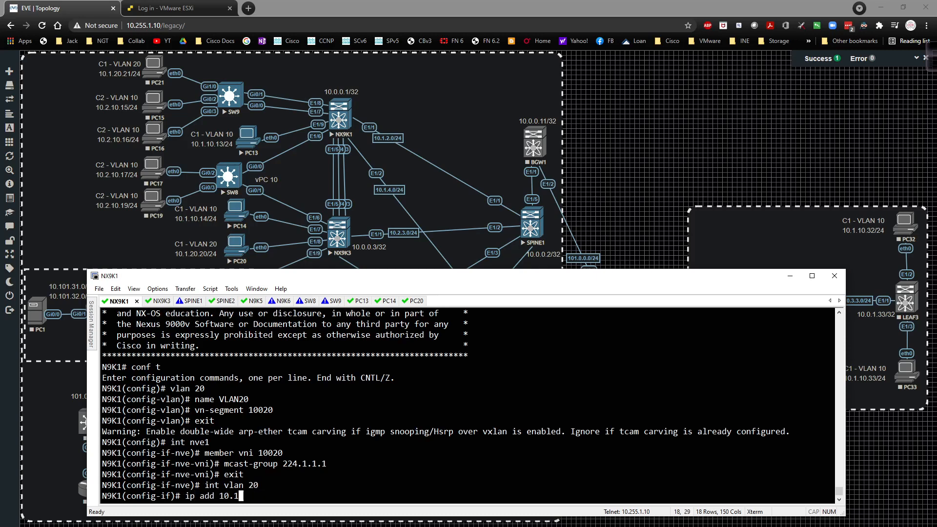
type(".20.254/2")
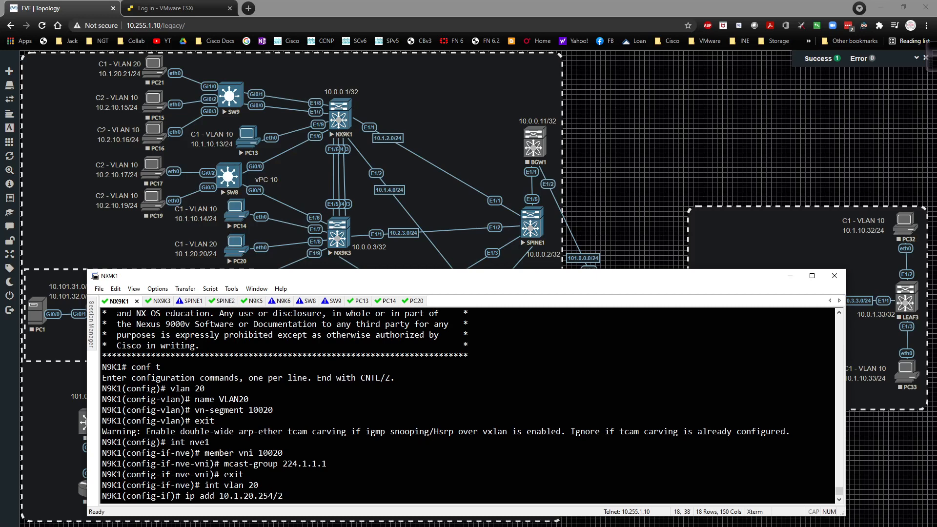
type("no shut")
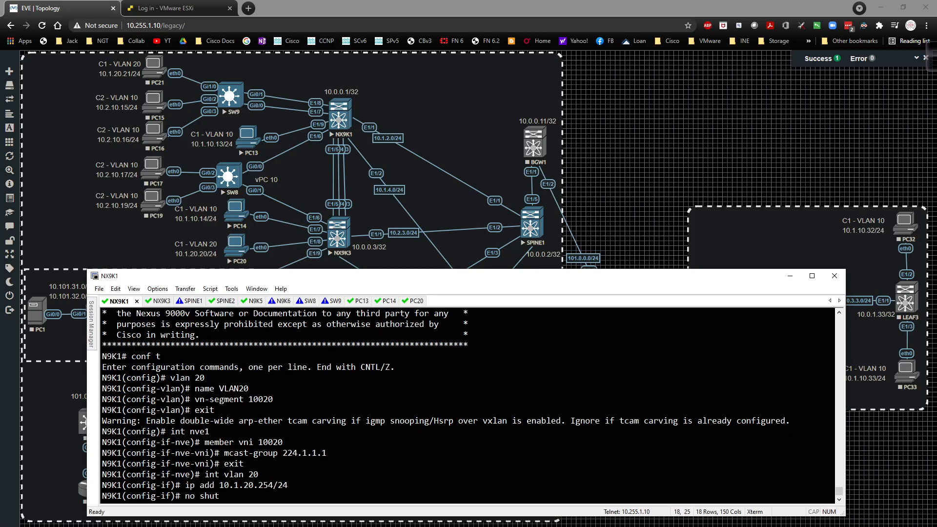
type("fabric forwarding mode")
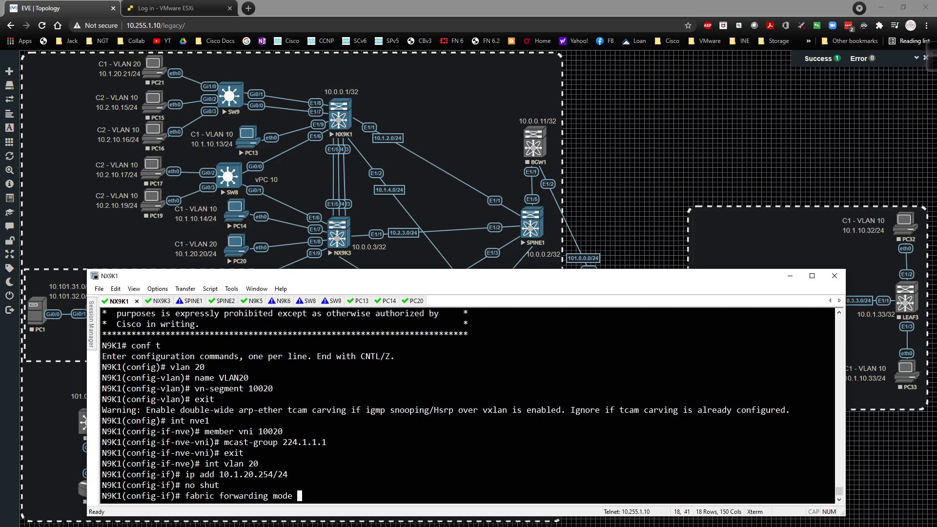
type("anycast-gateway")
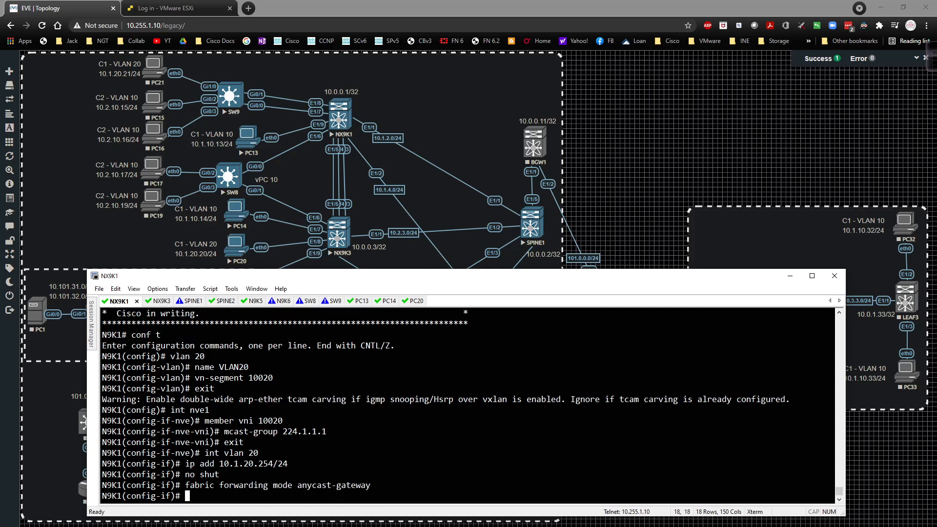
From PC20 ping the gateway 10.1.20.254 and confirm replies
left_click(412, 300)
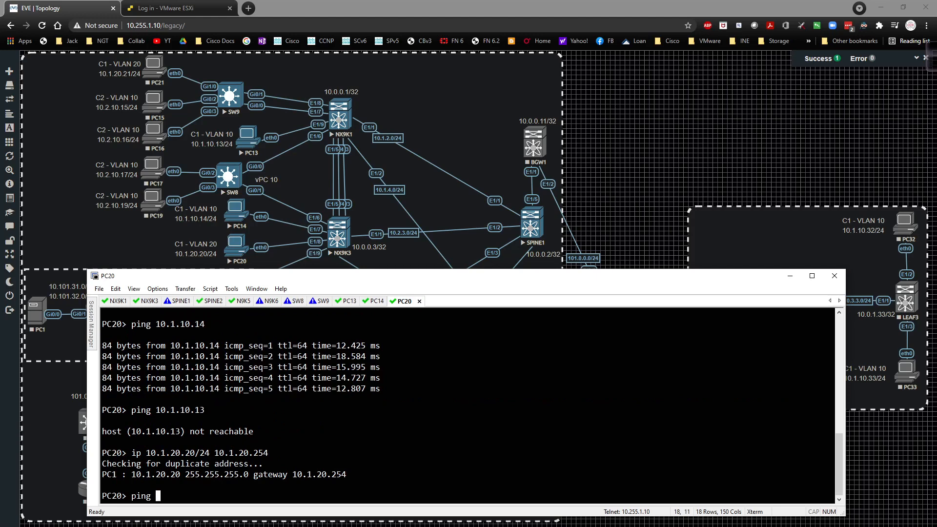
type("10.1.20.254")
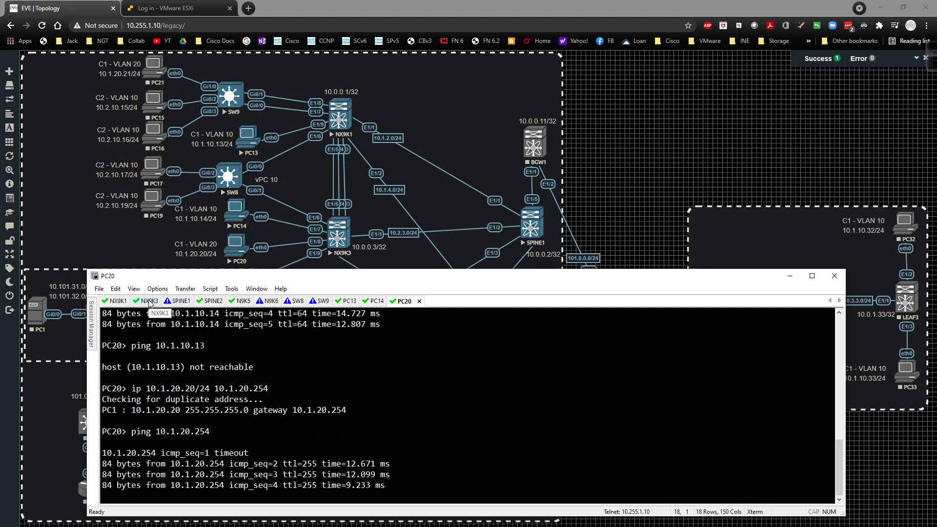
Run show system internal l2fwder mac on N9K3 and highlight the VLAN 20 entries
left_click(148, 300)
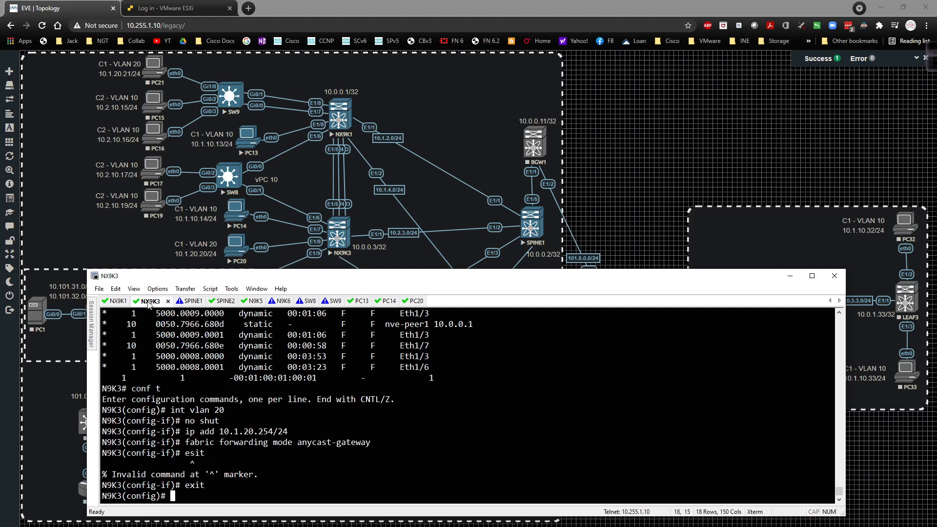
type("show system internal l2fwder mac")
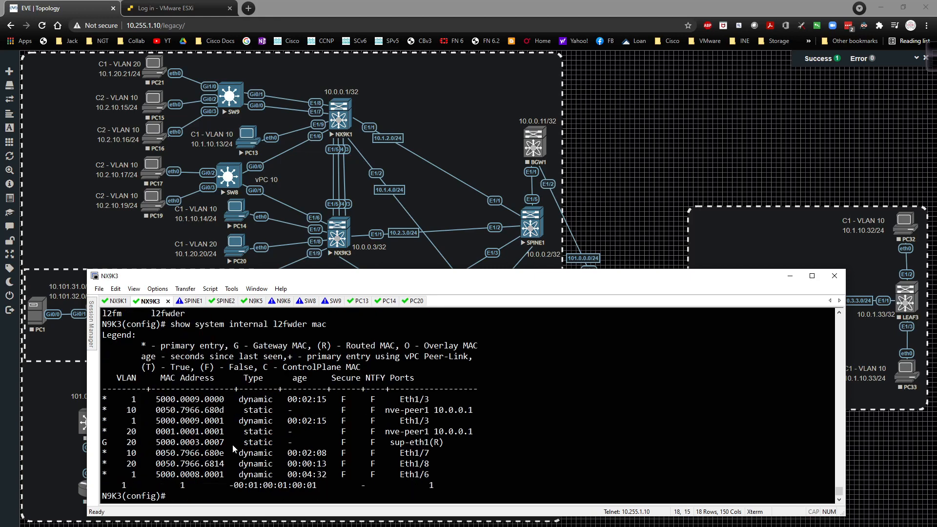
mouse_move(78, 459)
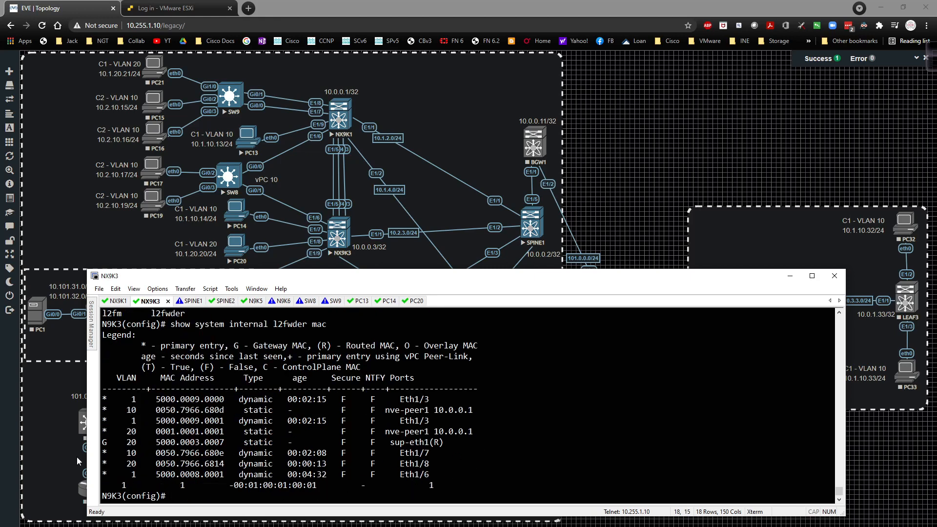
left_click_drag(221, 464, 180, 463)
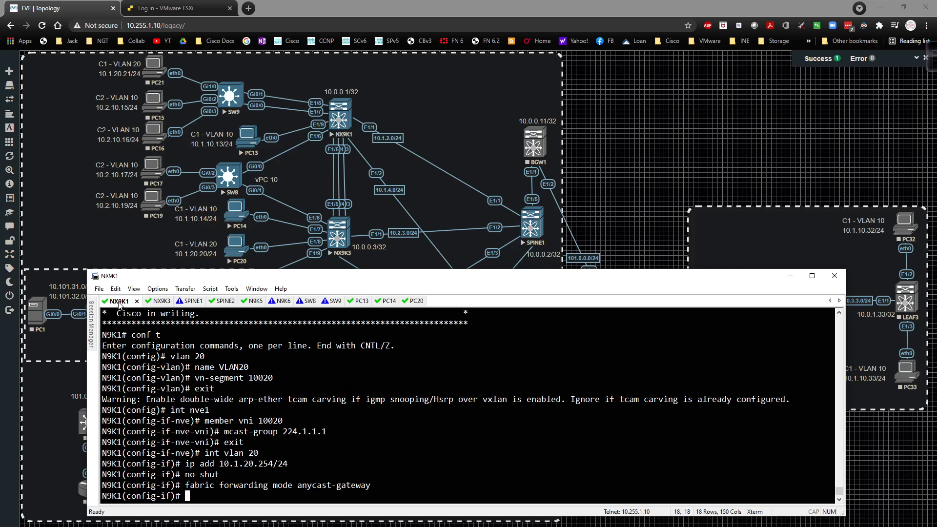
On N9K1 leave config mode and run show system internal l2fwder mac for VLAN 20 entries
type("member vni 10020")
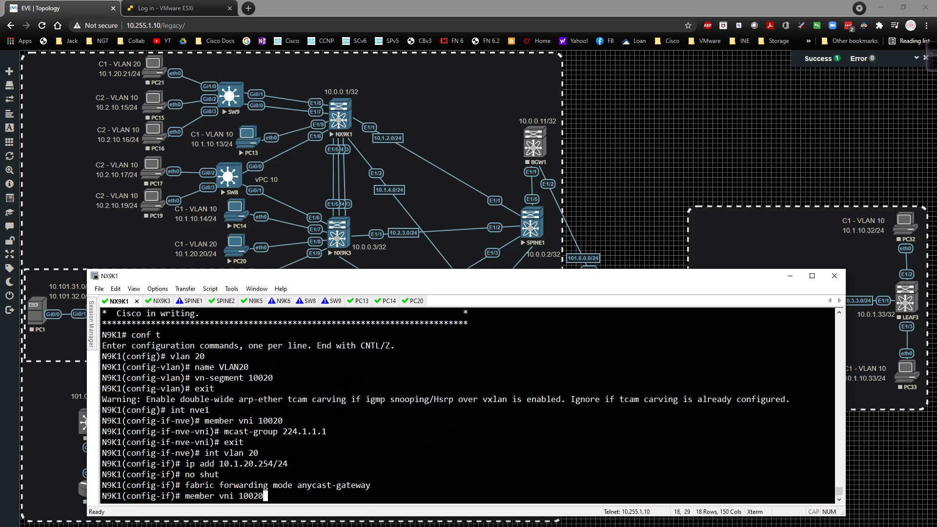
type("conf t")
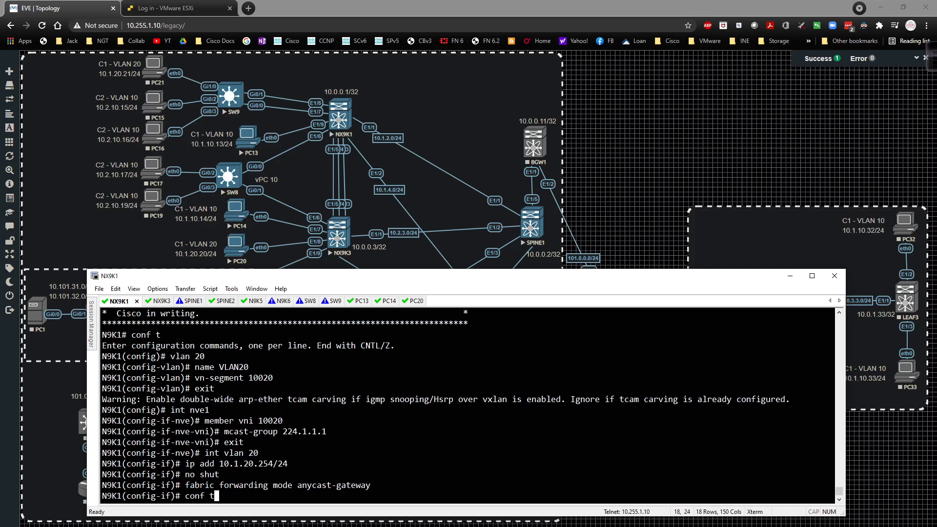
type("end")
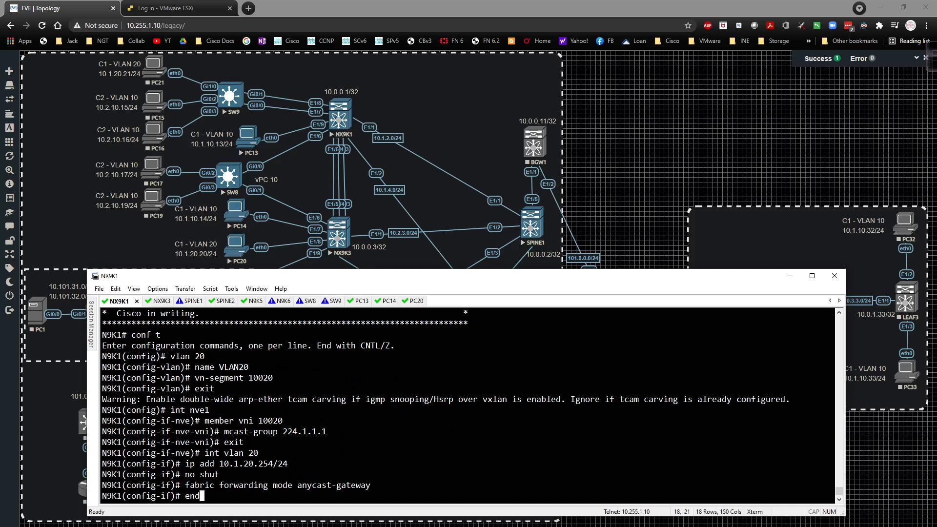
type("show system internal l2fwder mac")
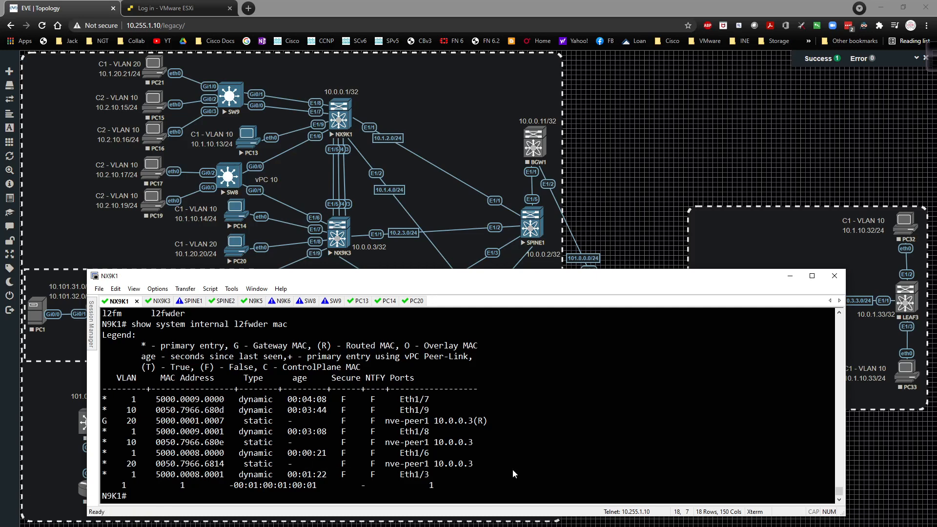
Run 'show bgp l2vpn evpn' on N9K1 and review the L2VNI 10020 route-type 2 entries
type("show bgp")
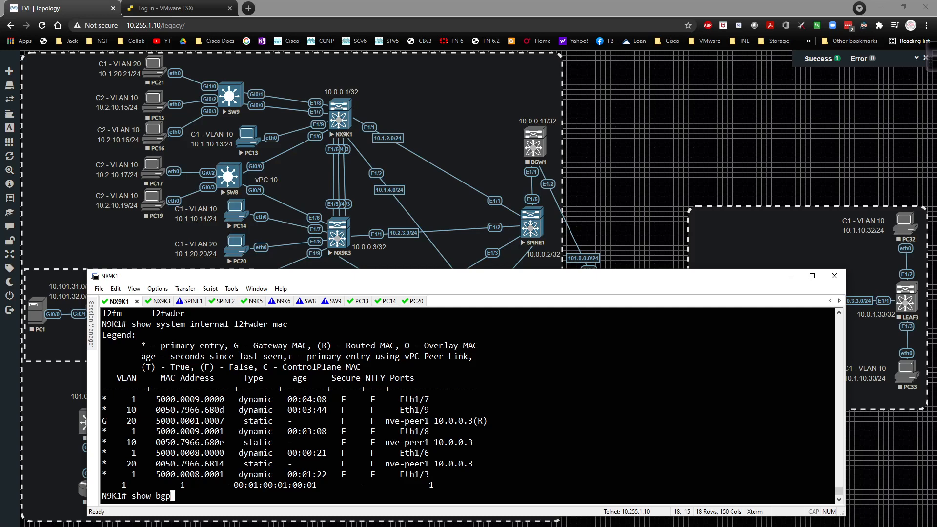
type("l2vpn evpn")
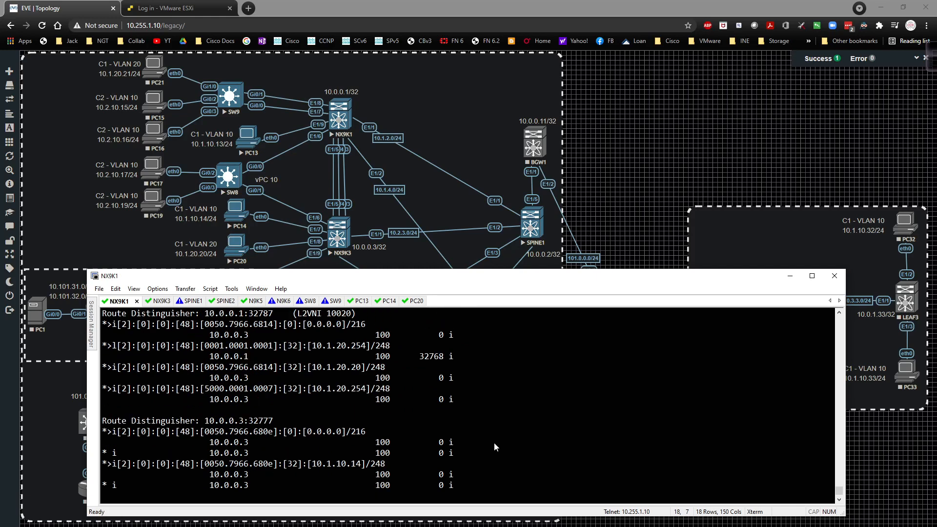
scroll("down", 3)
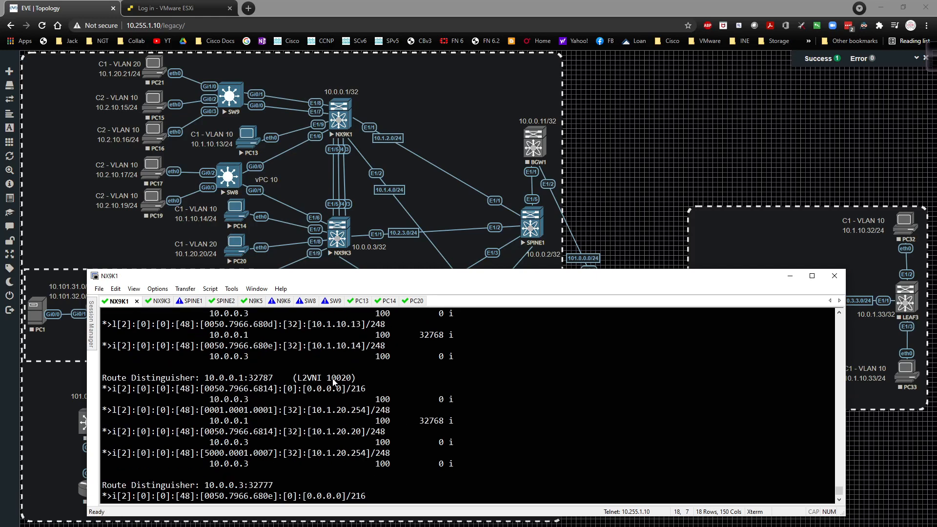
mouse_move(364, 440)
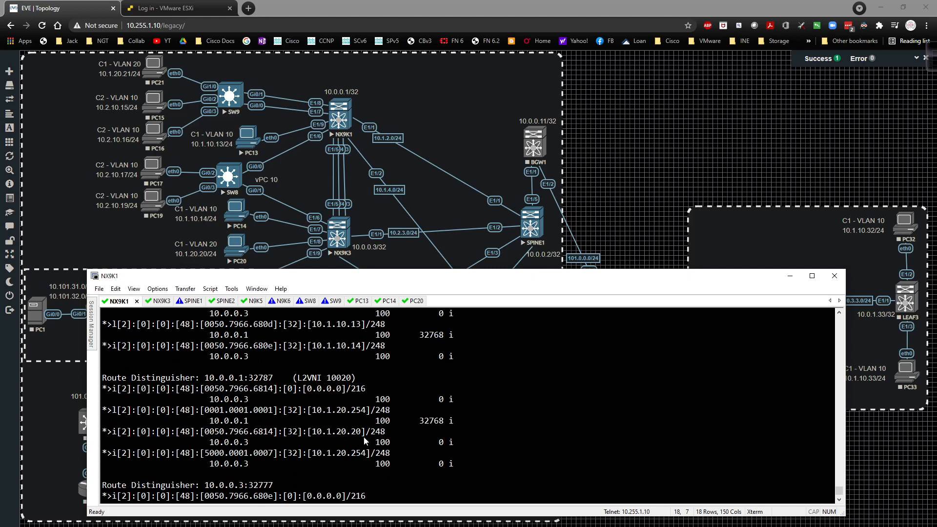
left_click_drag(309, 430, 361, 430)
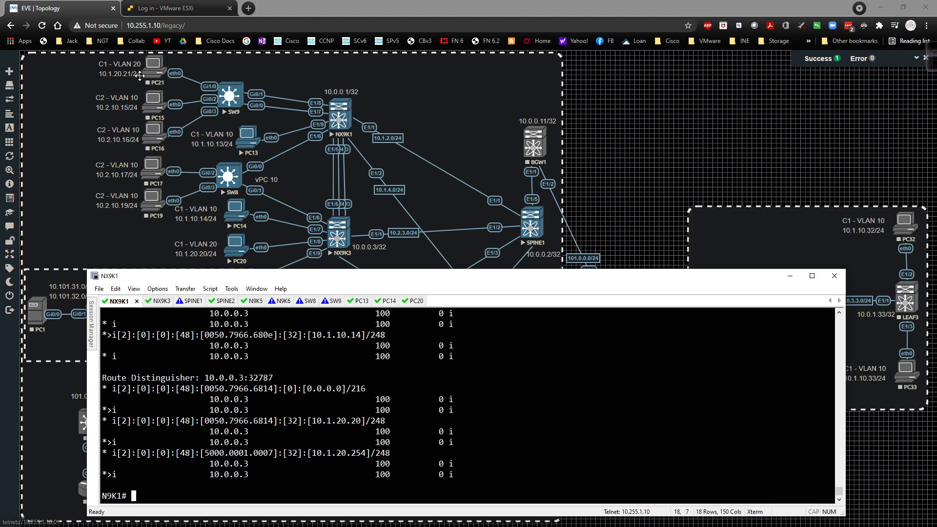
mouse_move(140, 75)
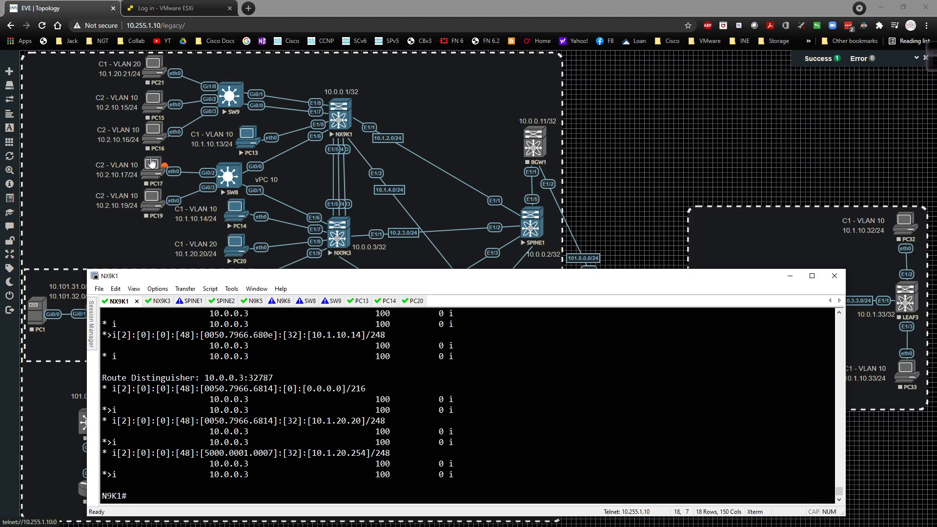
mouse_move(142, 109)
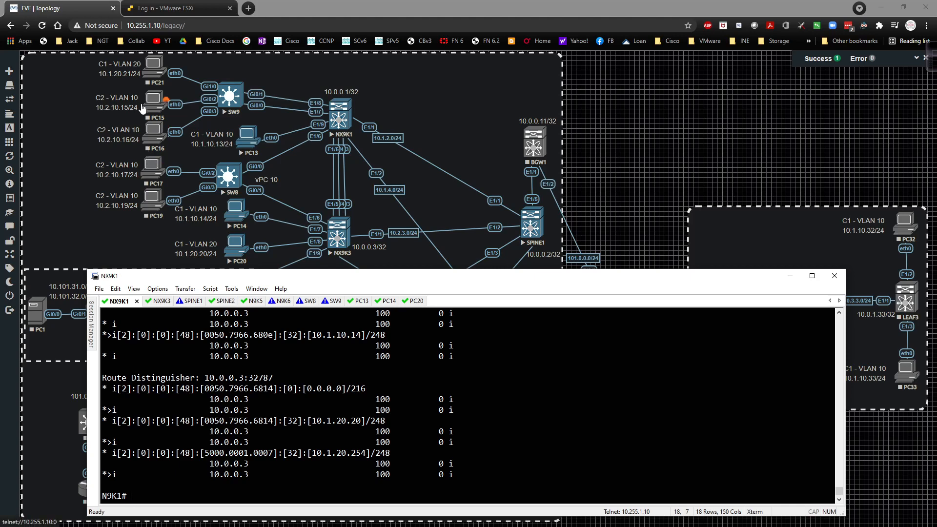